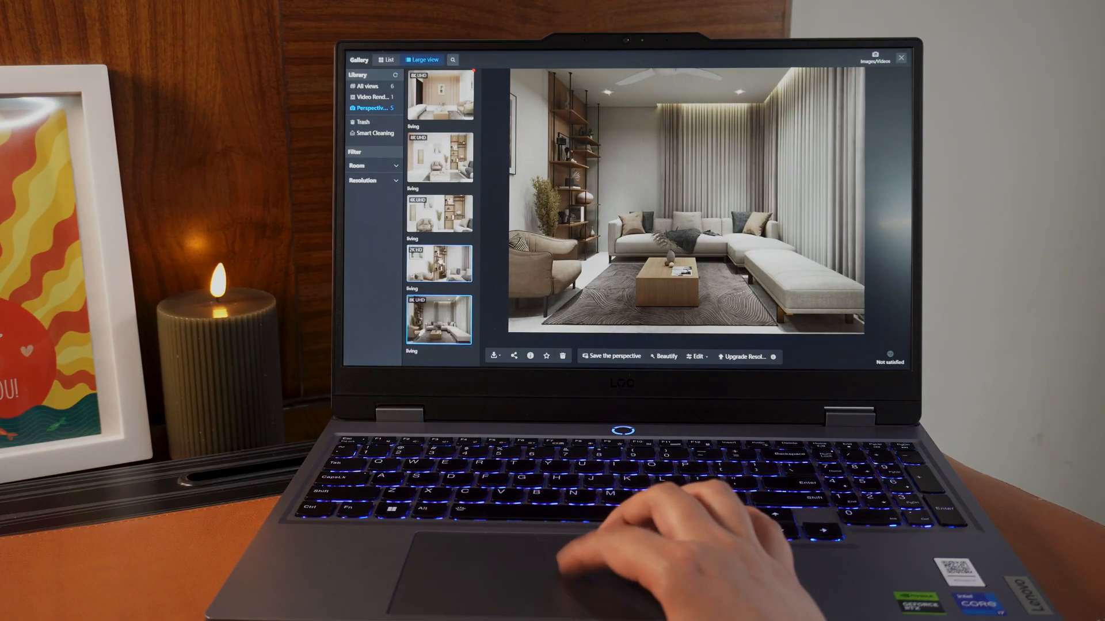
Advance the website's feature-card carousel to bring the Kitchen design card into view.
{"action": "left_click", "coordinate": [439, 264]}
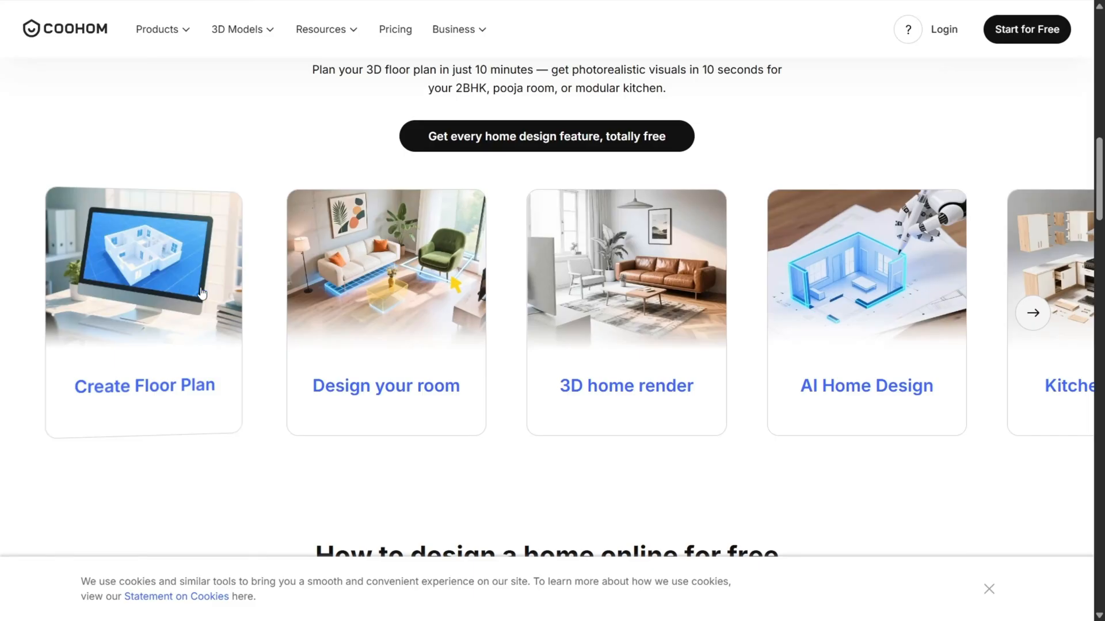
{"action": "mouse_move", "coordinate": [654, 363]}
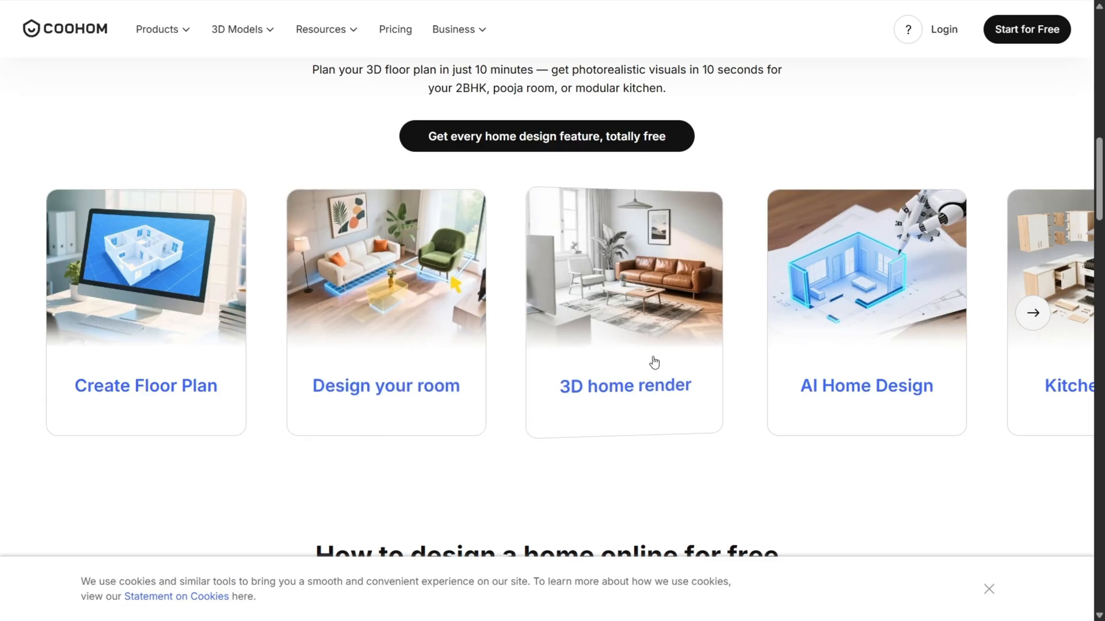
{"action": "left_click", "coordinate": [1031, 313]}
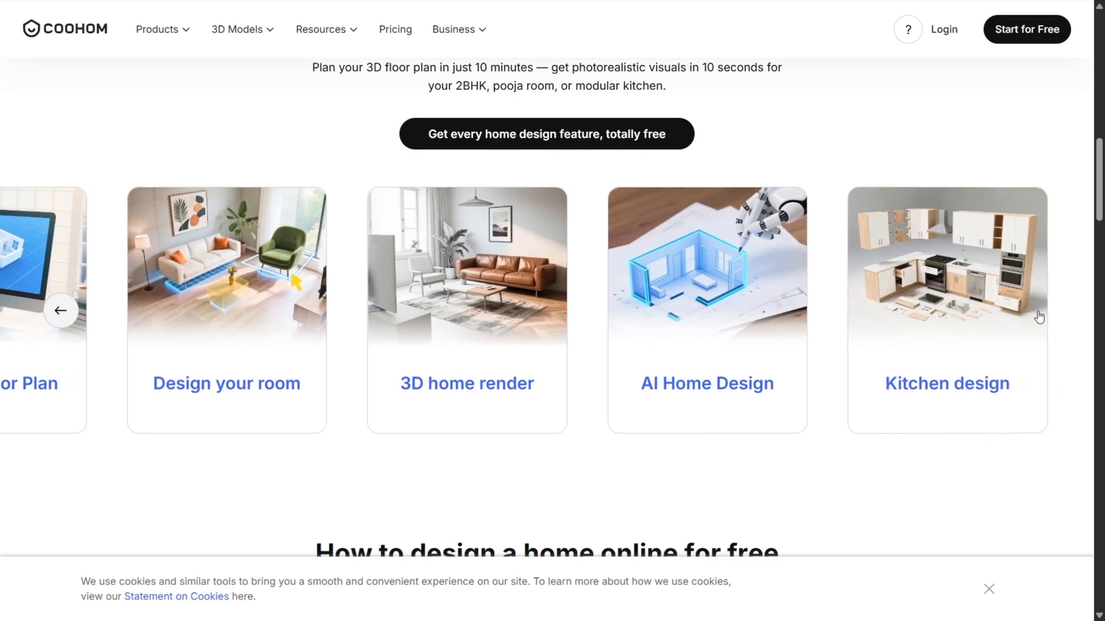